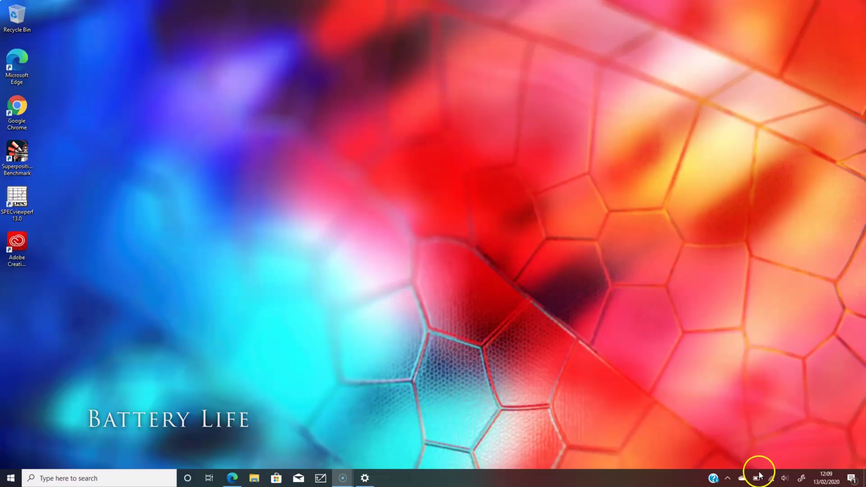
Step: Open the taskbar battery flyout showing 84% charge and Better performance power mode
{"action": "left_click", "coordinate": [757, 478]}
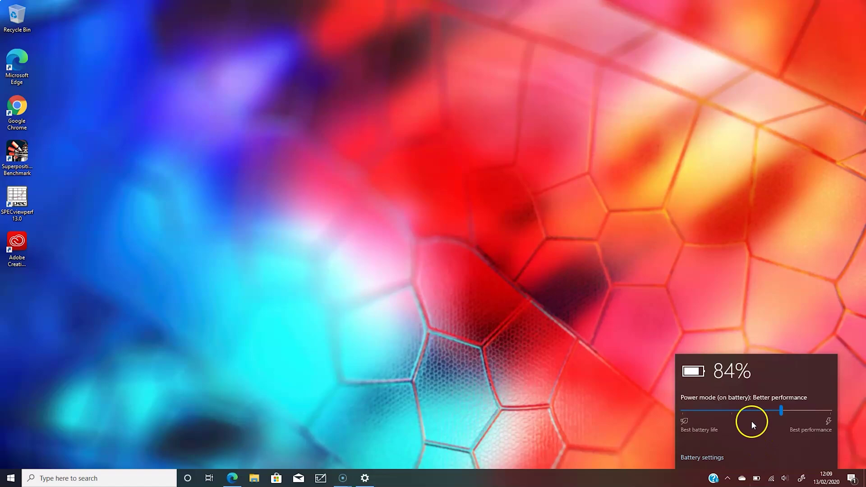